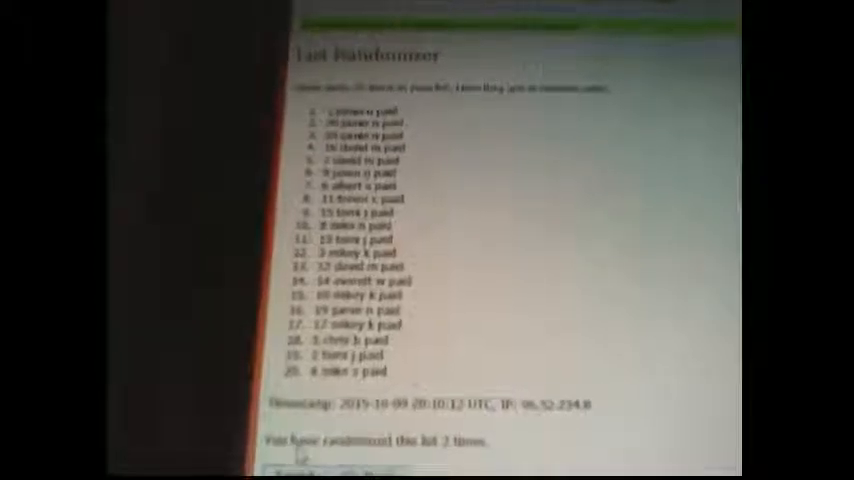
Reshuffle the 20 names with Again and reveal the new timestamp and item count
scroll(down, 3)
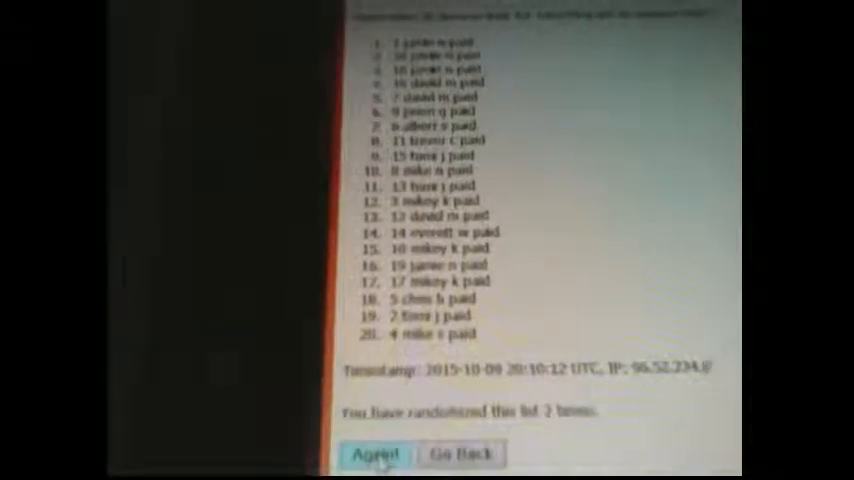
click(376, 455)
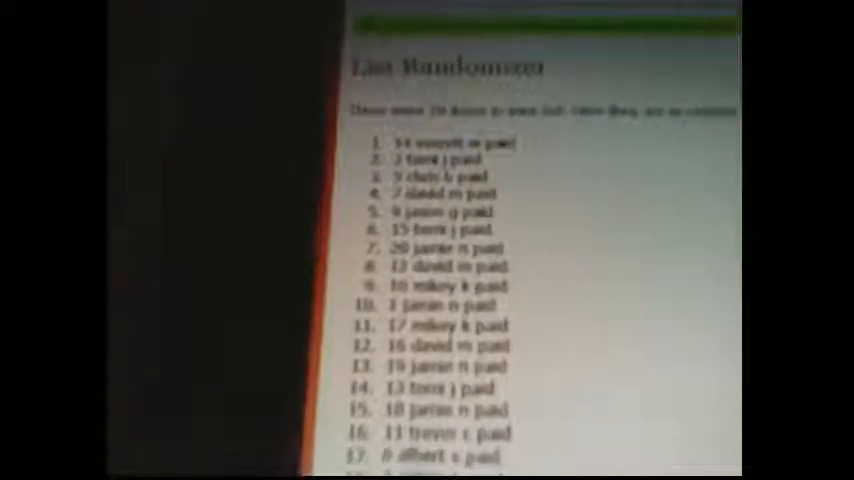
scroll(down, 3)
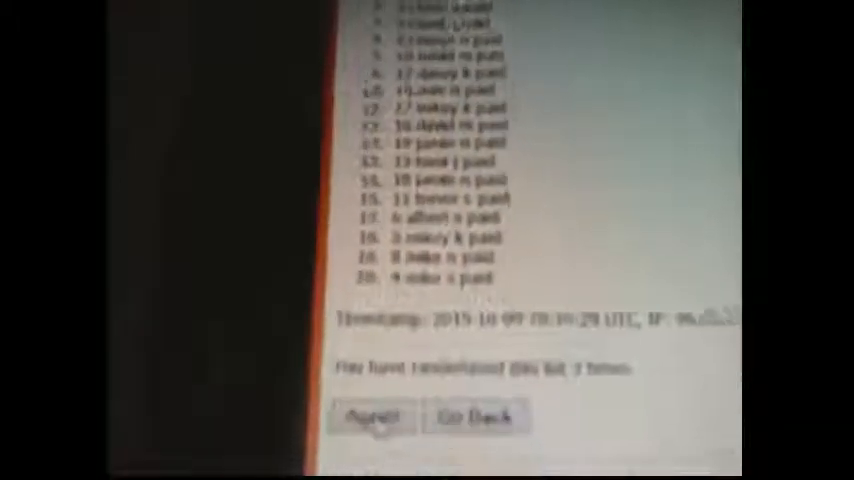